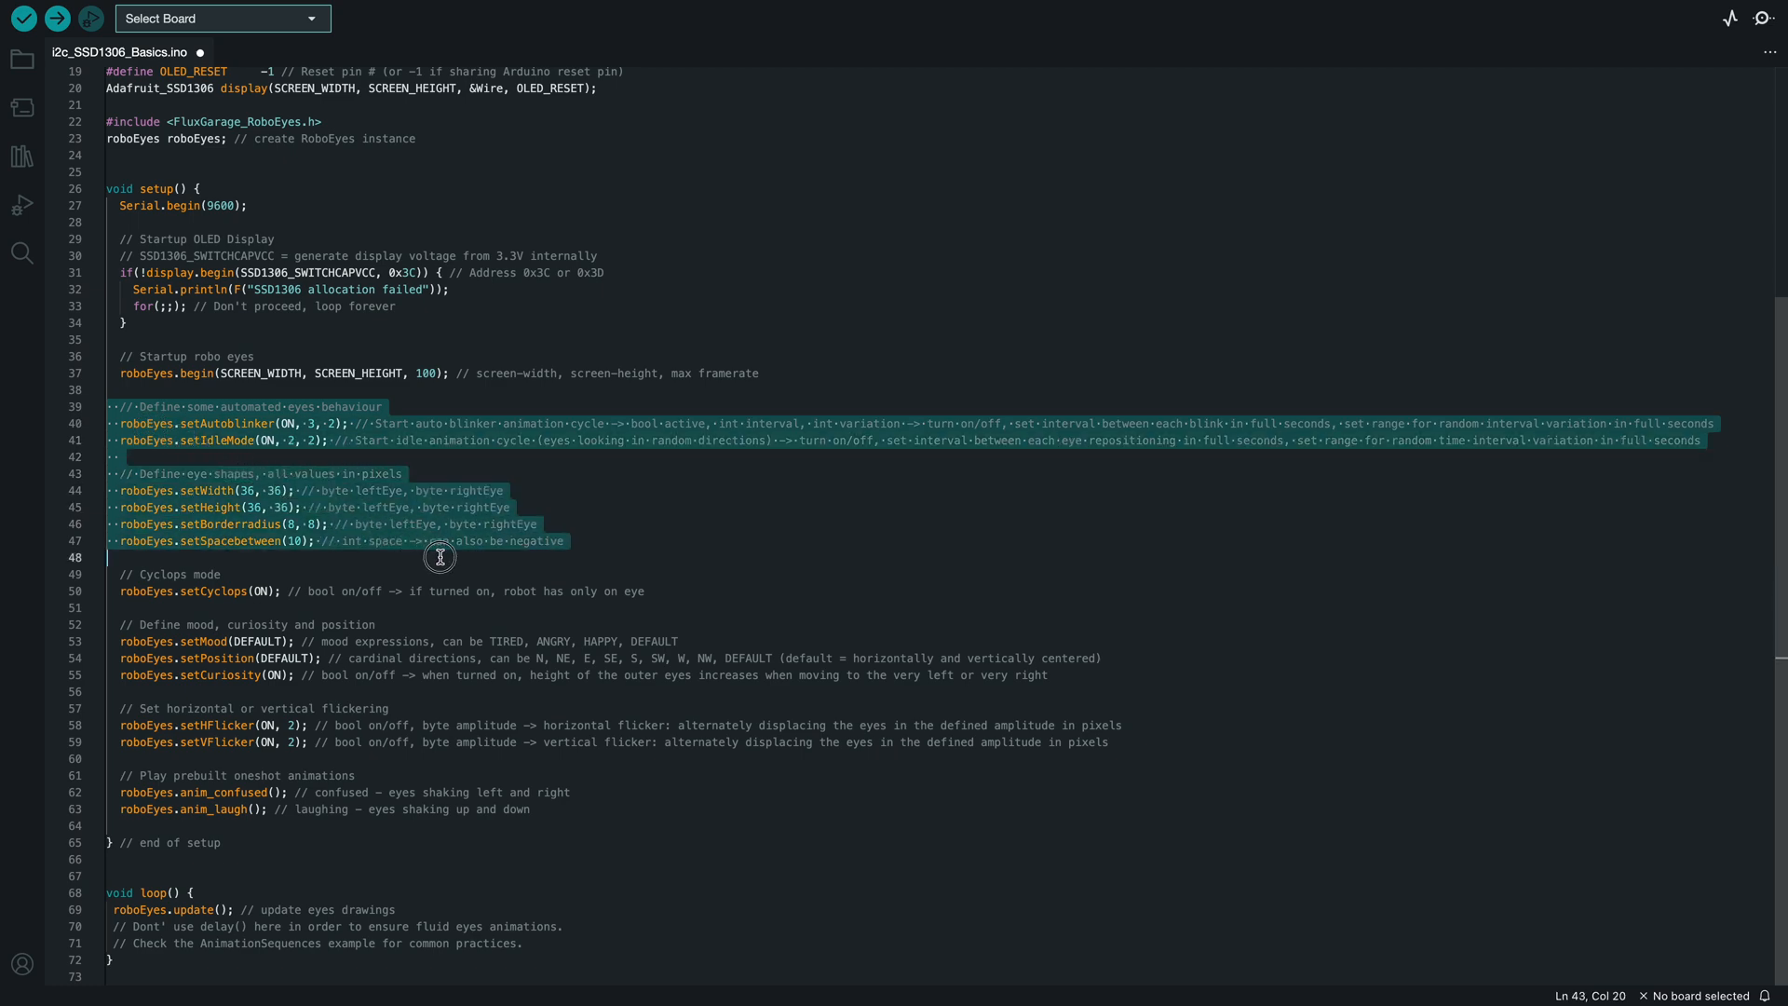
Step: Extend the selection from line 39 down through the anim_laugh call on line 63
left_click_drag(439, 557, 687, 812)
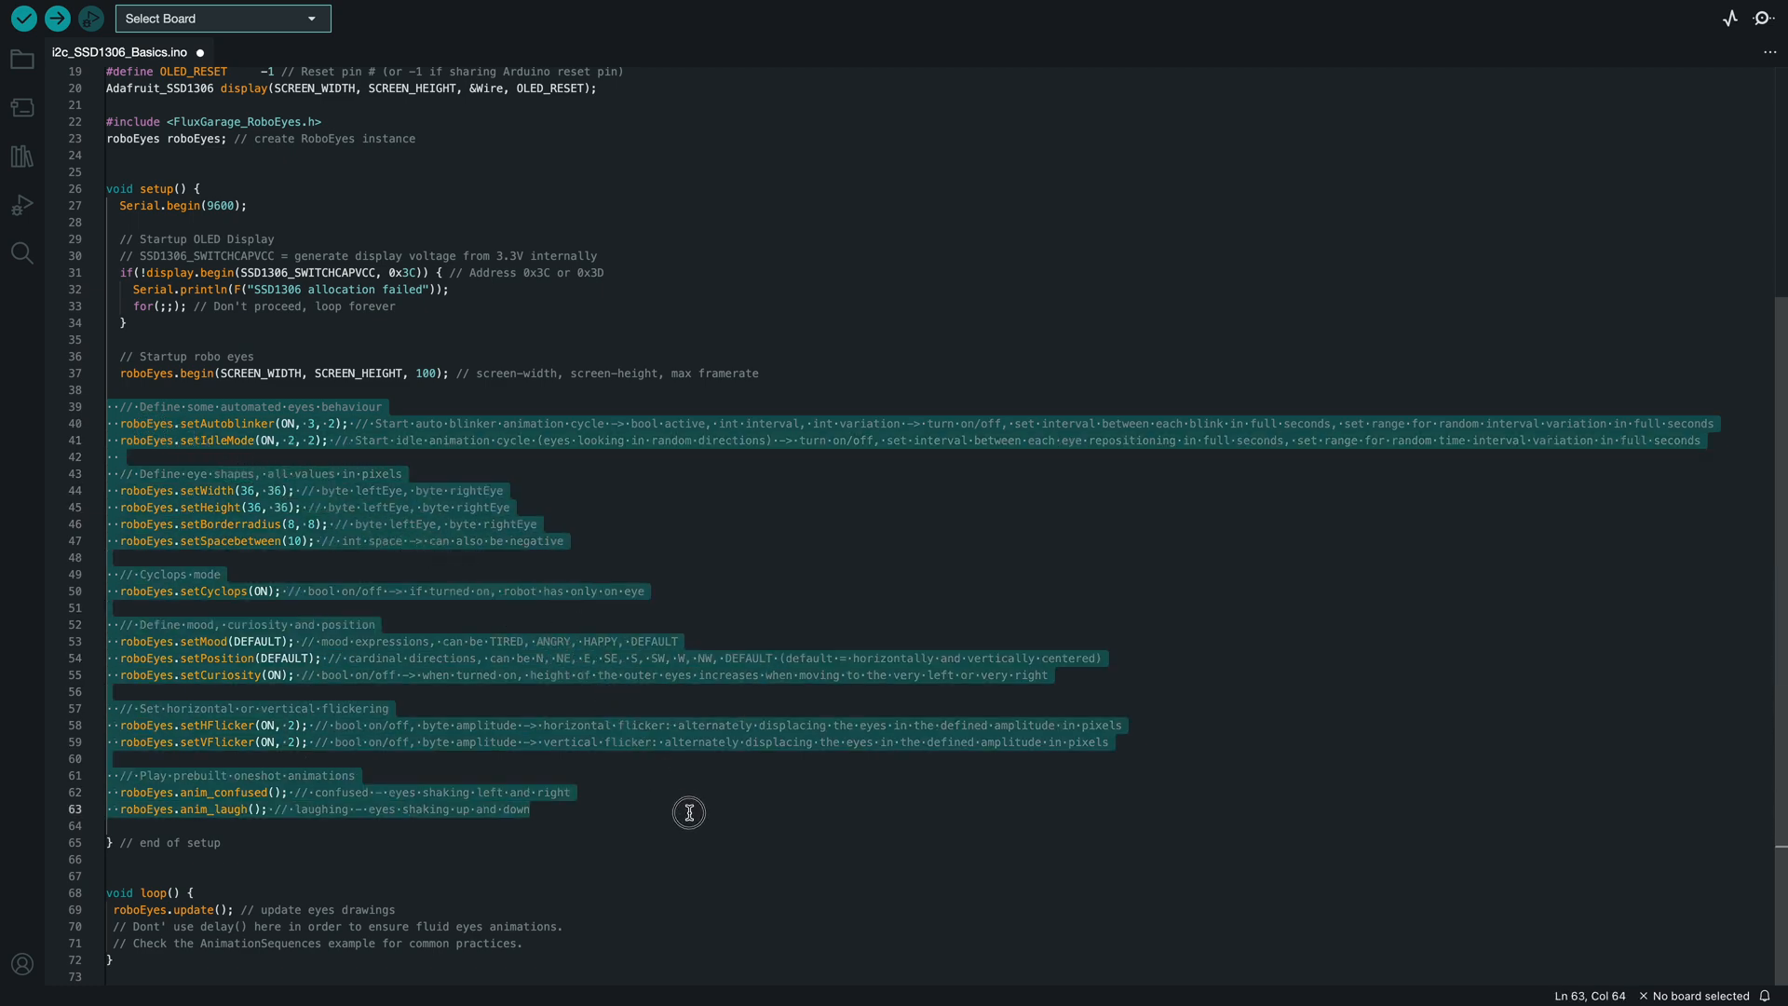